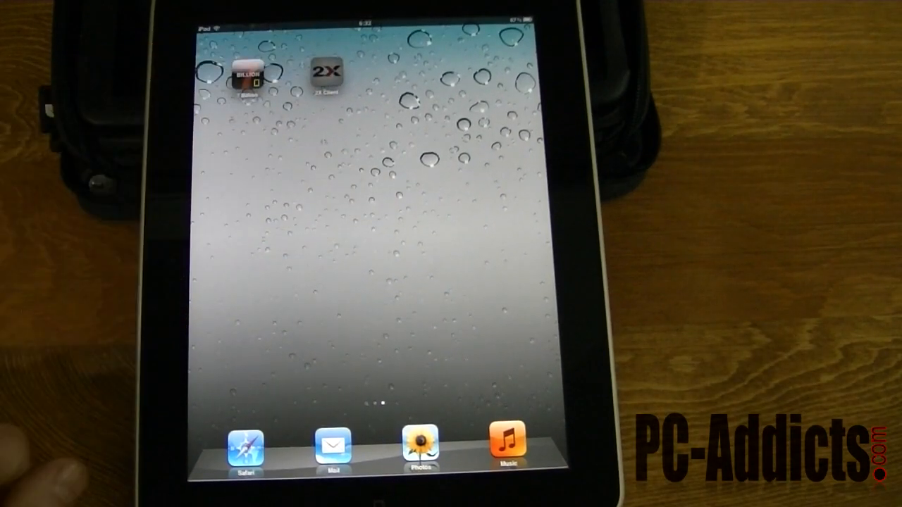
# Step: Launch 2X Client and add a new connection of type RDP Connection
pyautogui.click(327, 77)
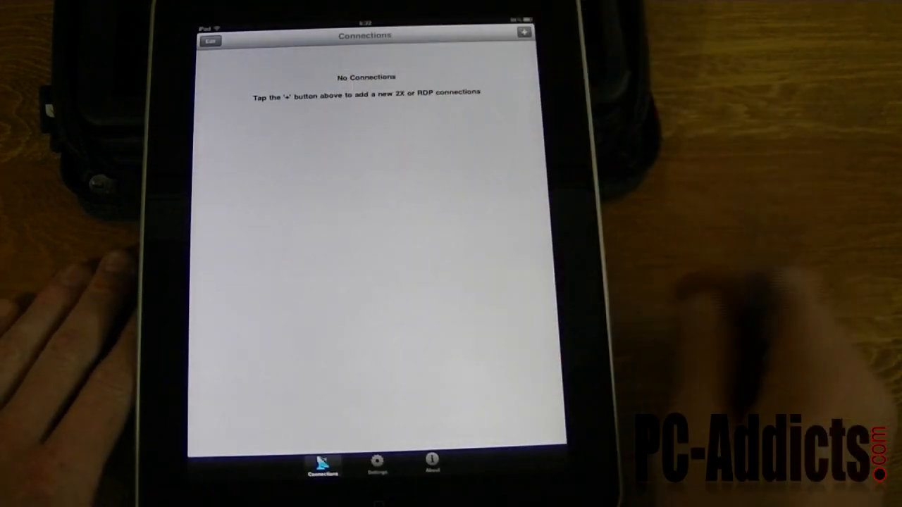
pyautogui.click(523, 34)
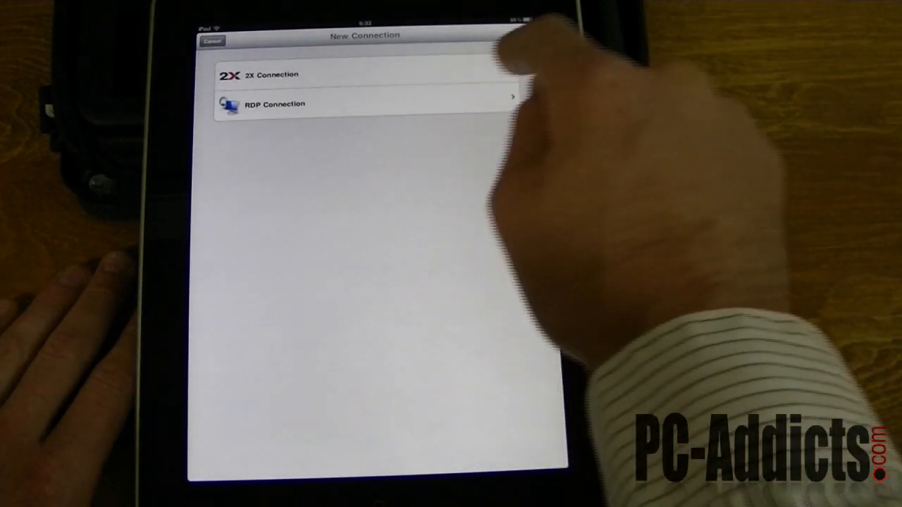
pyautogui.click(272, 104)
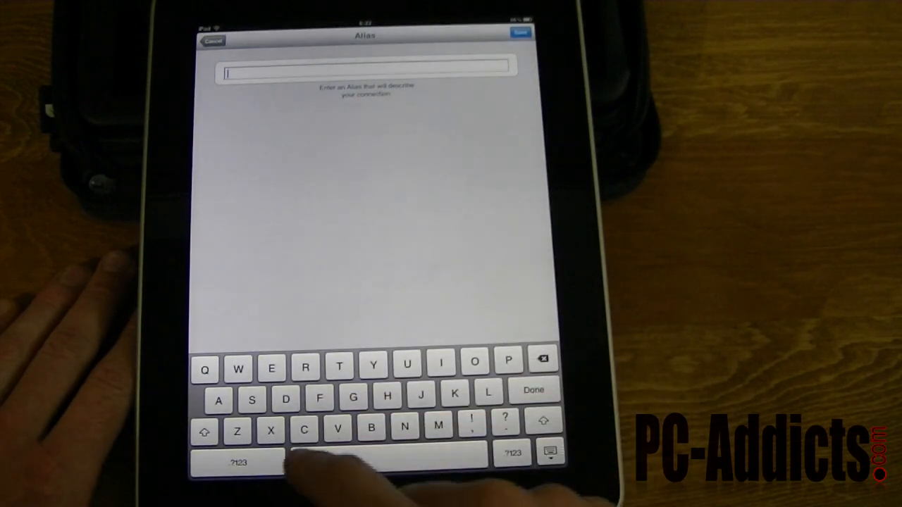
# Step: Enter the alias 'chris main pc' for the new RDP connection
pyautogui.write('chr')
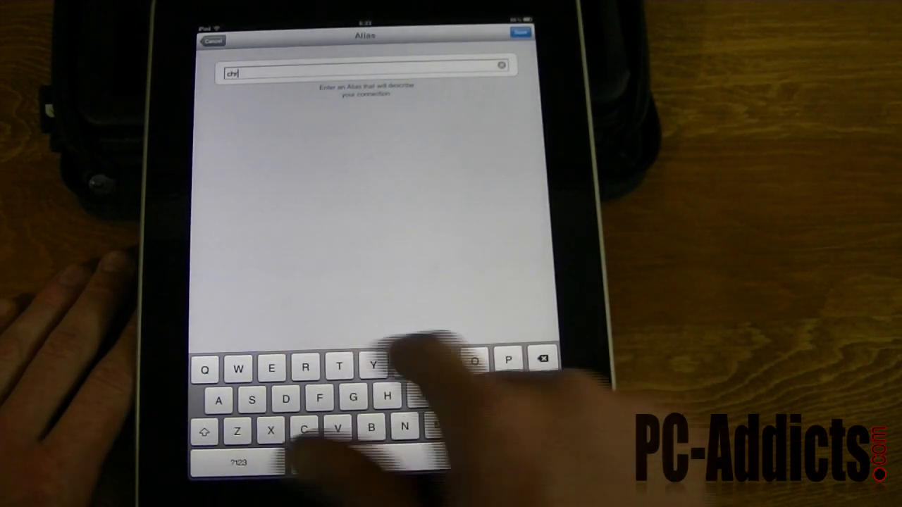
pyautogui.write('is main pc')
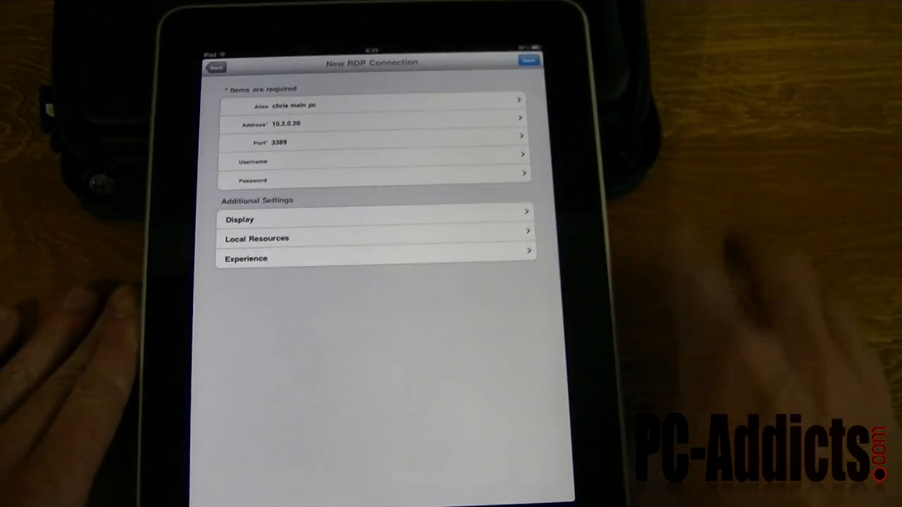
# Step: Begin entering the domain and backslash in the Username field, switching to symbol keys
pyautogui.click(373, 161)
pyautogui.write('southtown')
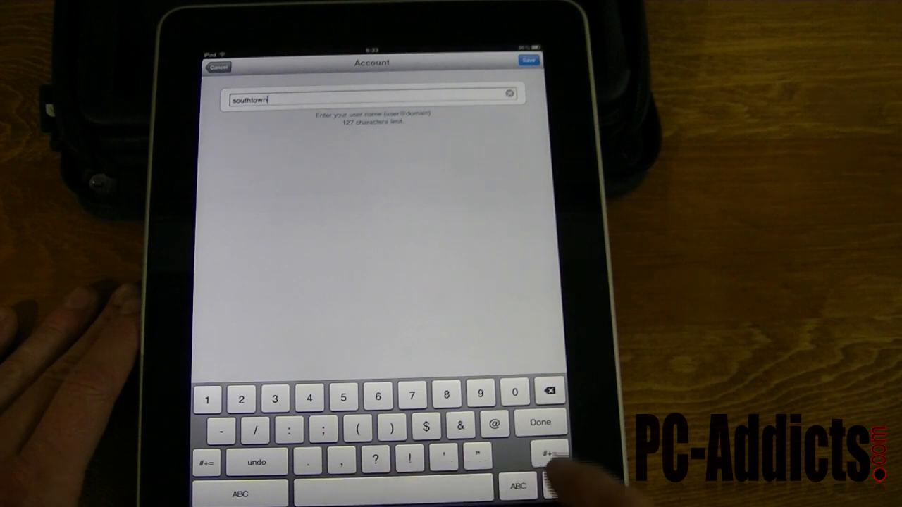
pyautogui.click(547, 453)
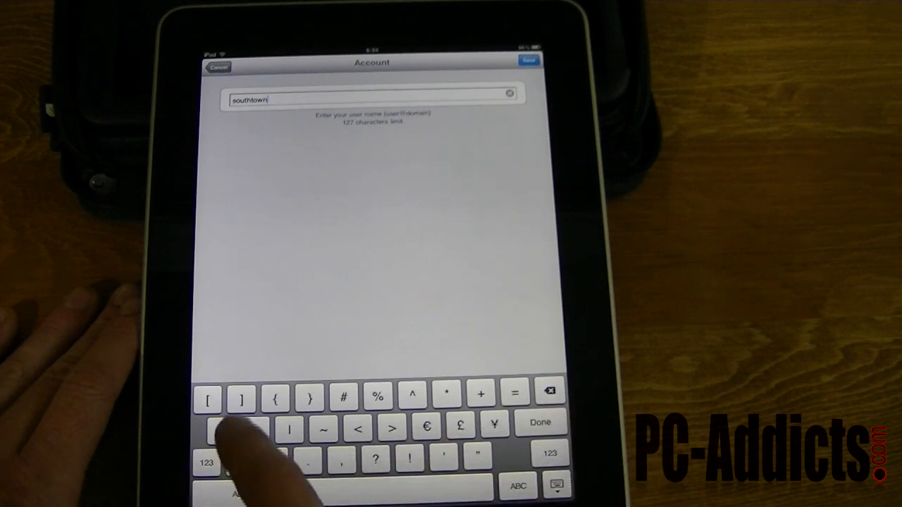